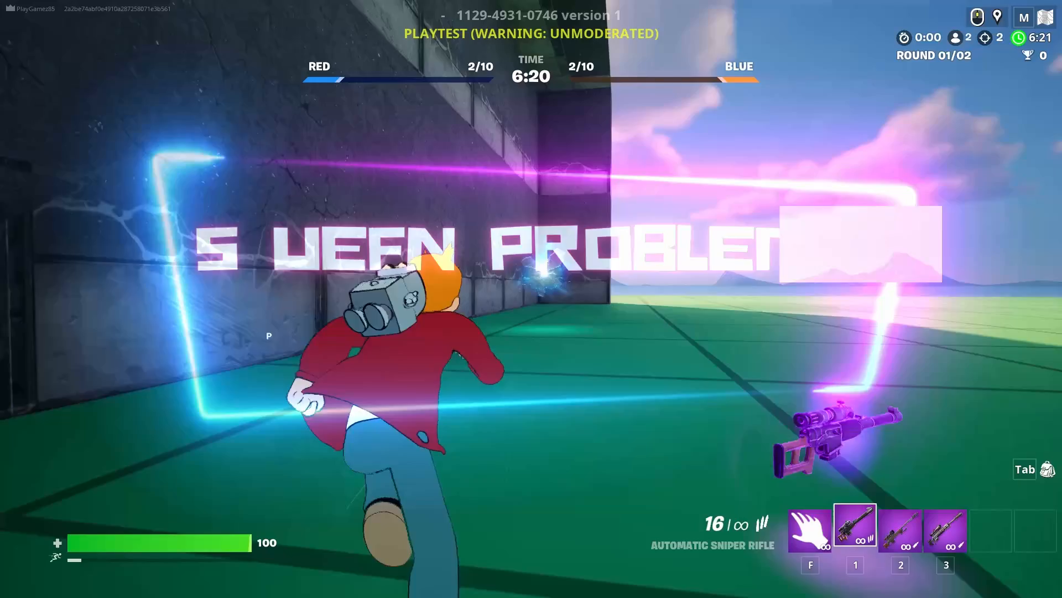
# Exit the Fortnite playtest and bring up the Epic Games Launcher store
pyautogui.click(9, 586)
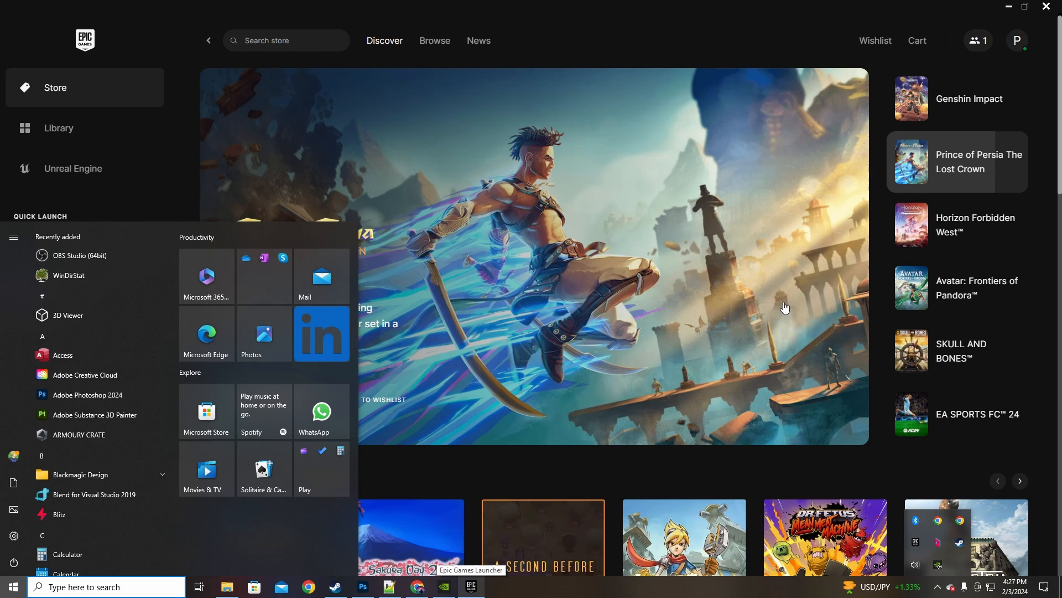
# Go from the launcher's Browse page to the Library showing installed Fortnite
pyautogui.click(434, 41)
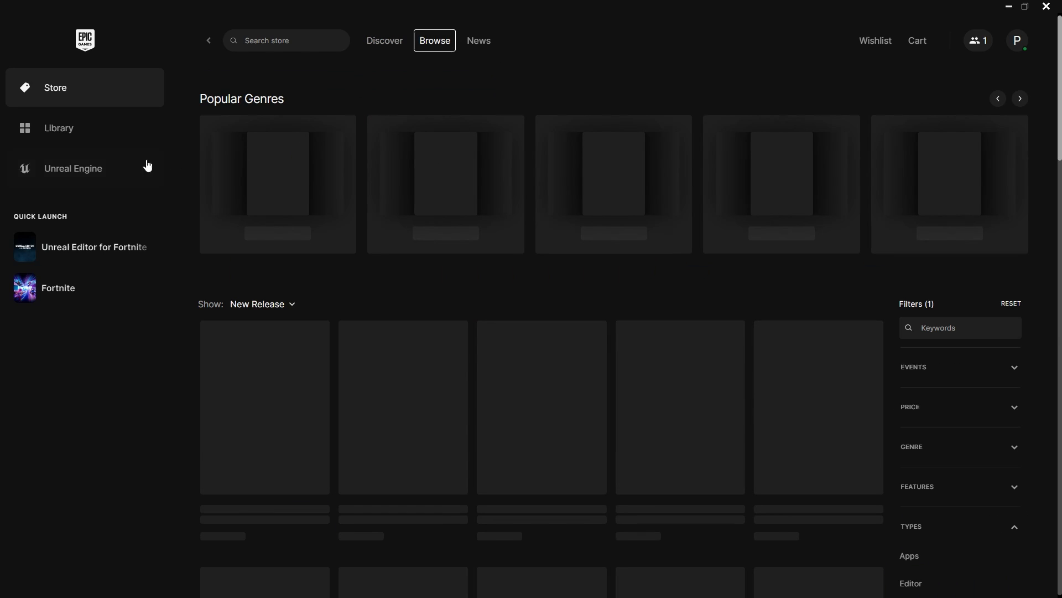
pyautogui.click(73, 168)
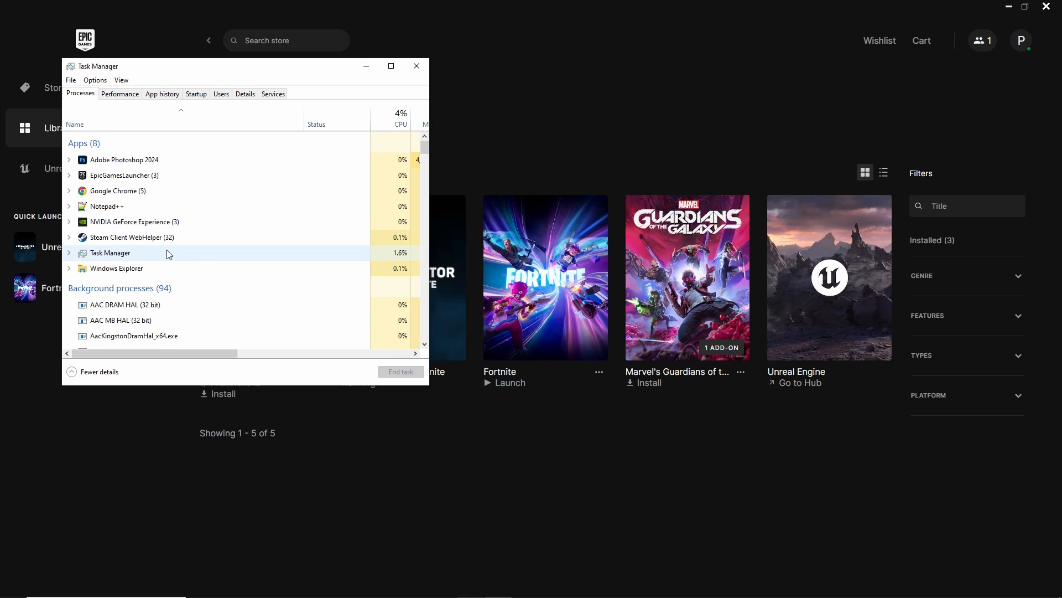
# Open Resource Monitor and end the suspended urc.exe process tree
pyautogui.write('resource')
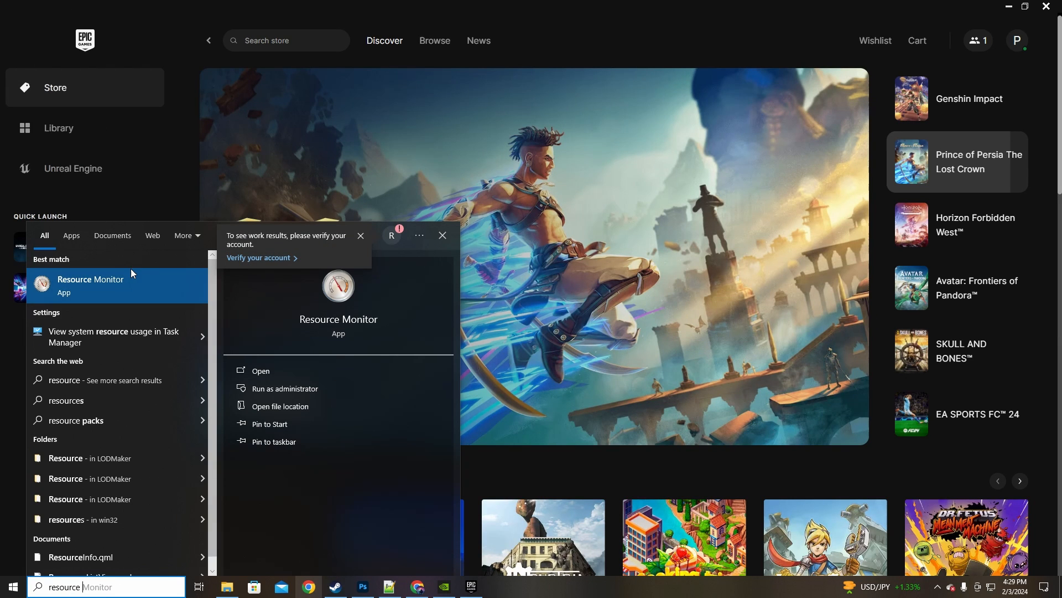
pyautogui.click(260, 371)
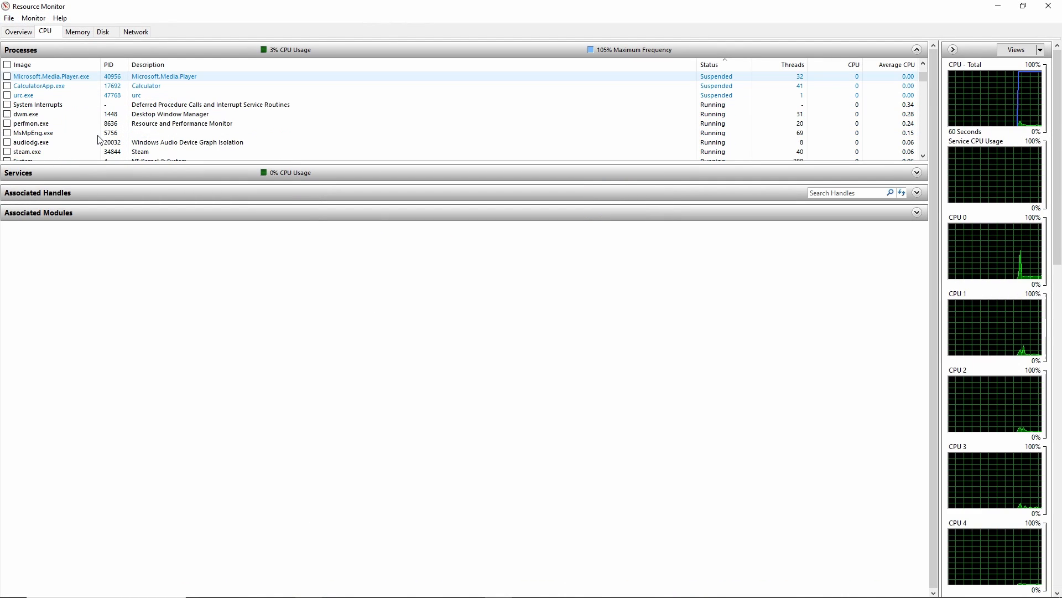
pyautogui.rightClick(24, 124)
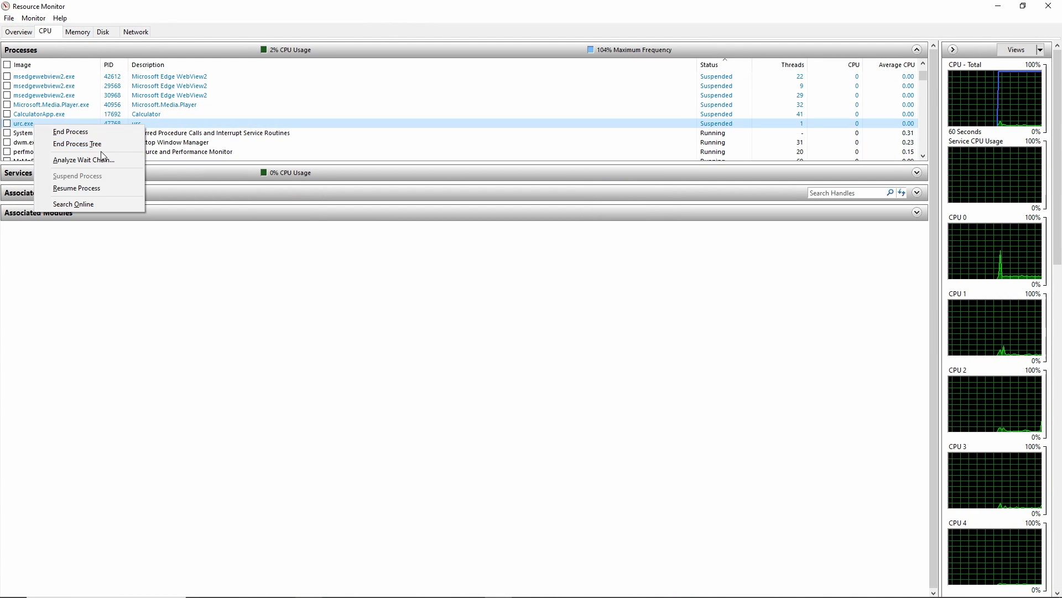
pyautogui.click(75, 188)
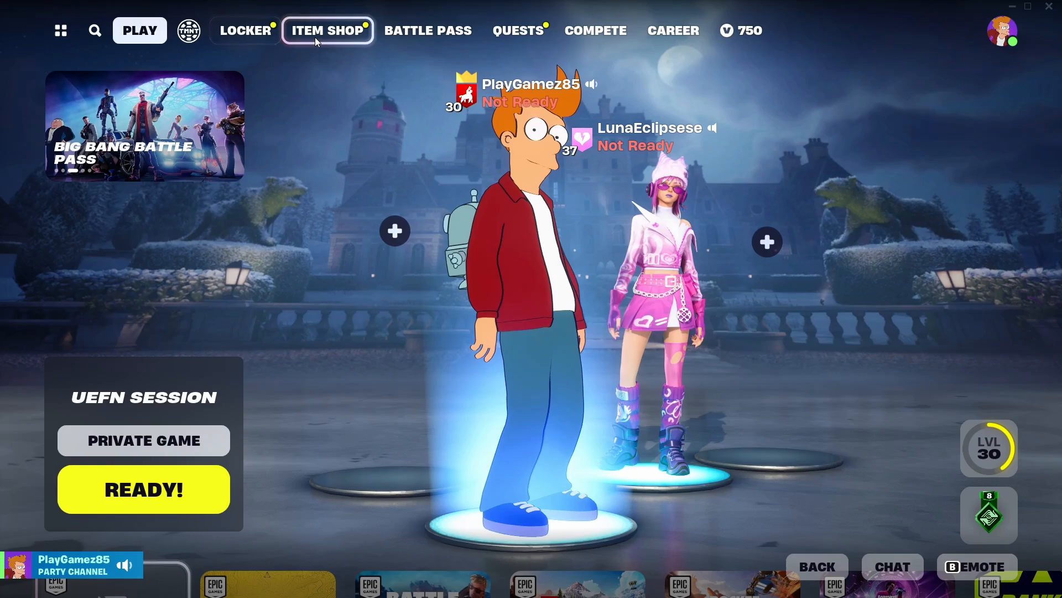
# In Discover, accept an empty Custom Key, then pick an island to play
pyautogui.click(740, 30)
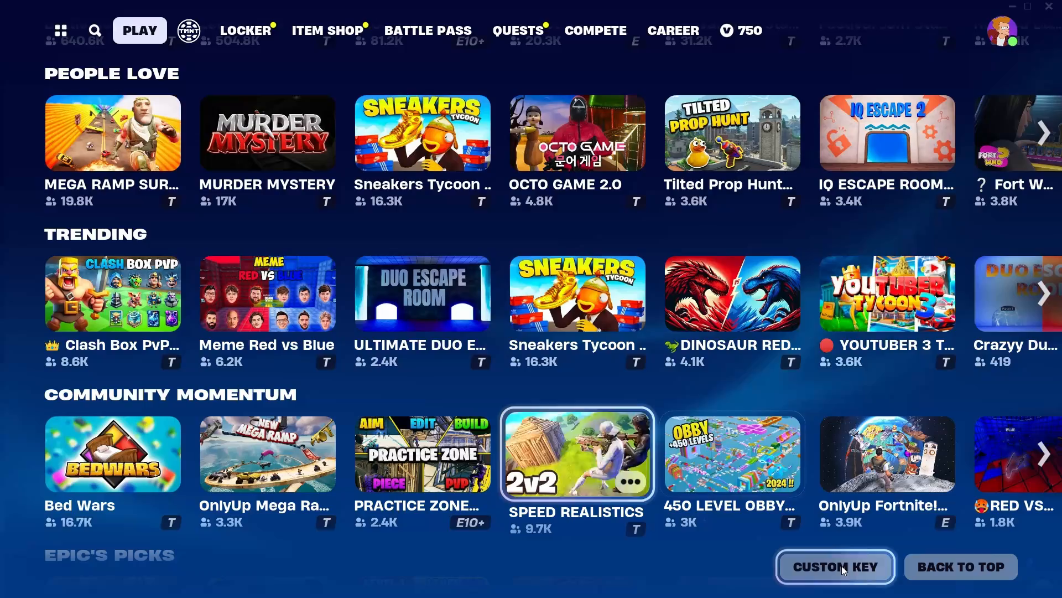
pyautogui.click(835, 567)
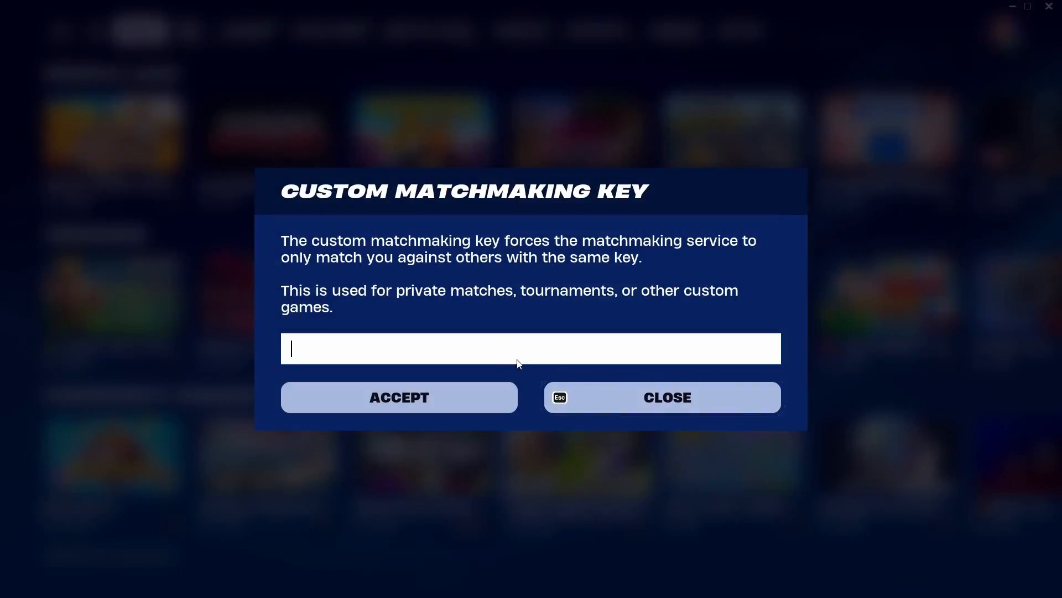
pyautogui.click(661, 397)
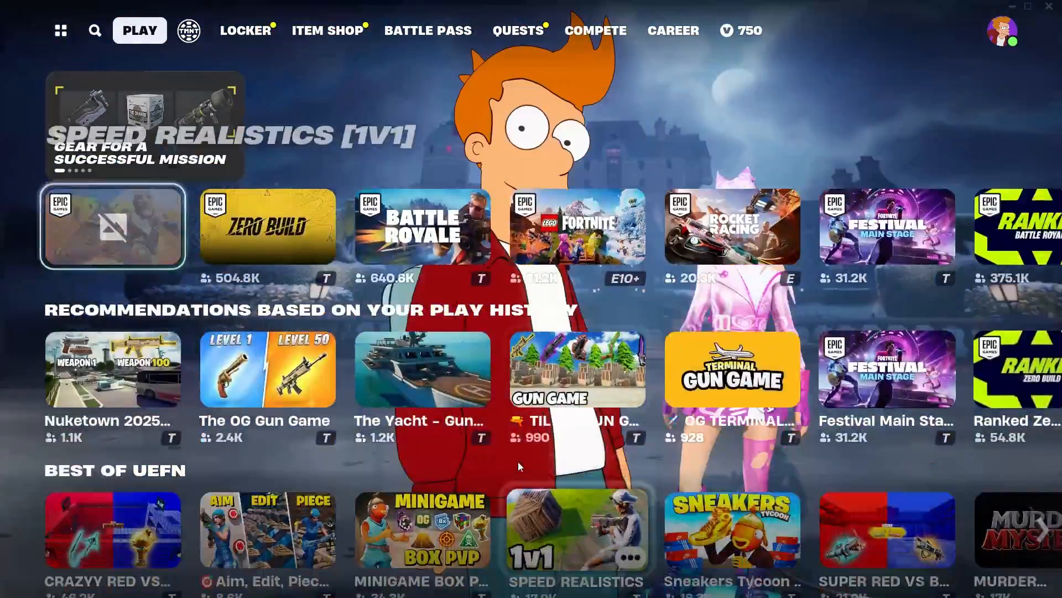
pyautogui.click(94, 30)
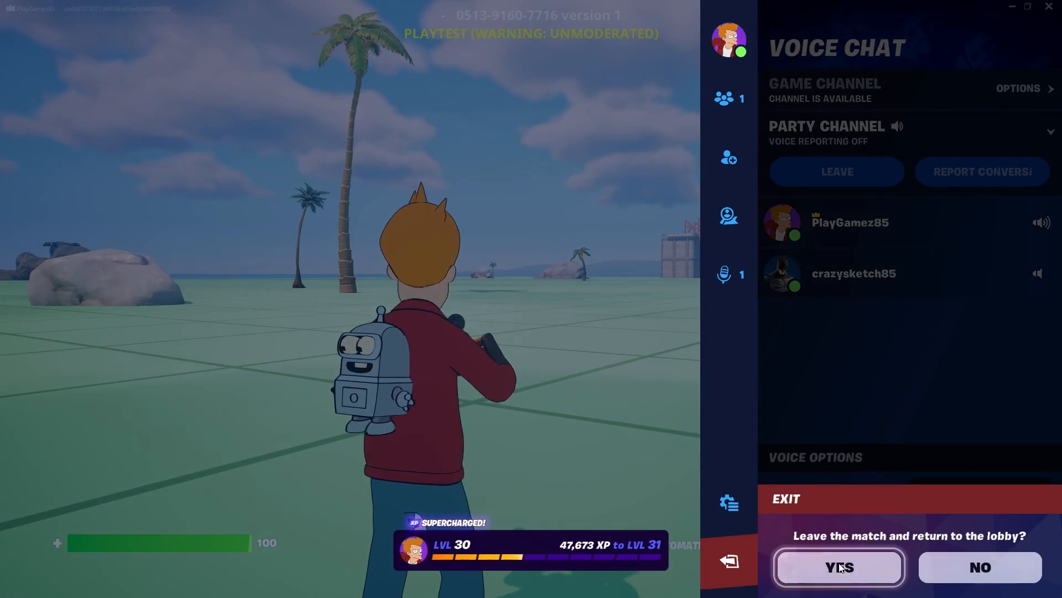
# Confirm YES to leave the match for the lobby
pyautogui.click(838, 567)
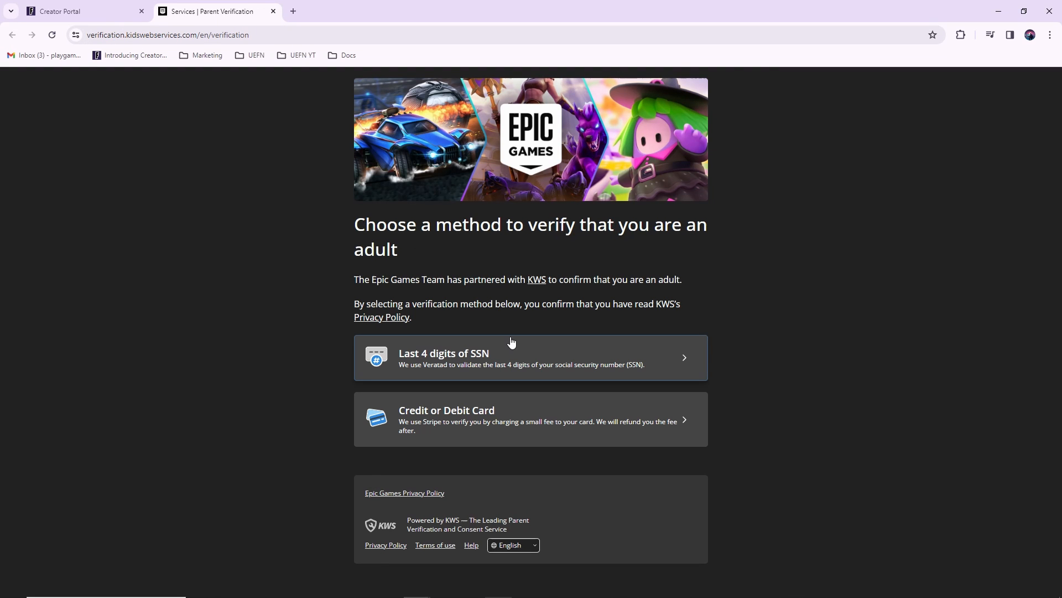
pyautogui.moveTo(608, 364)
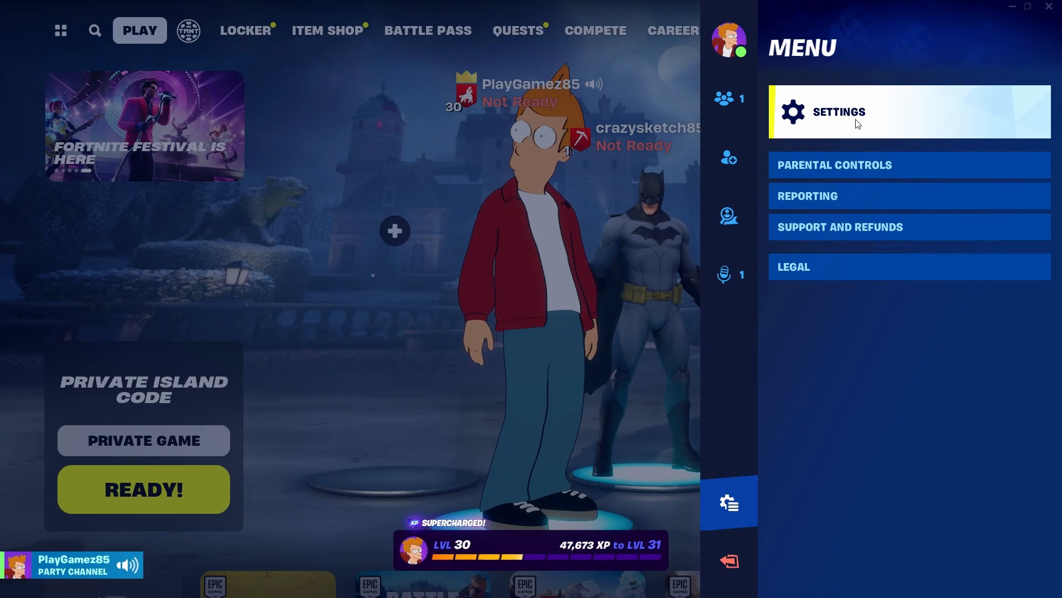
# In Settings, switch Window Mode to Windowed Fullscreen
pyautogui.click(838, 112)
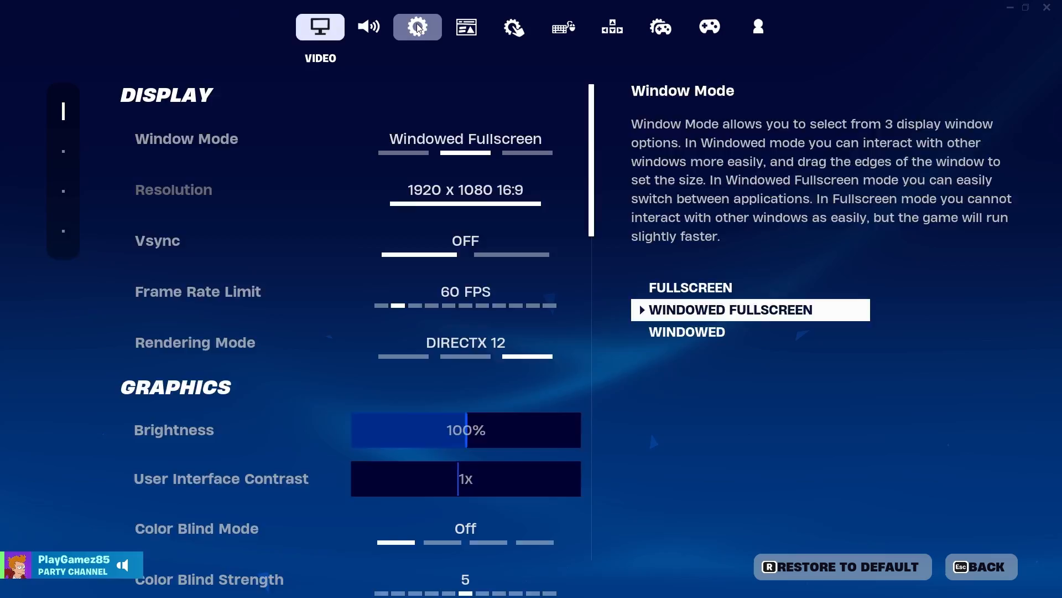
pyautogui.click(417, 27)
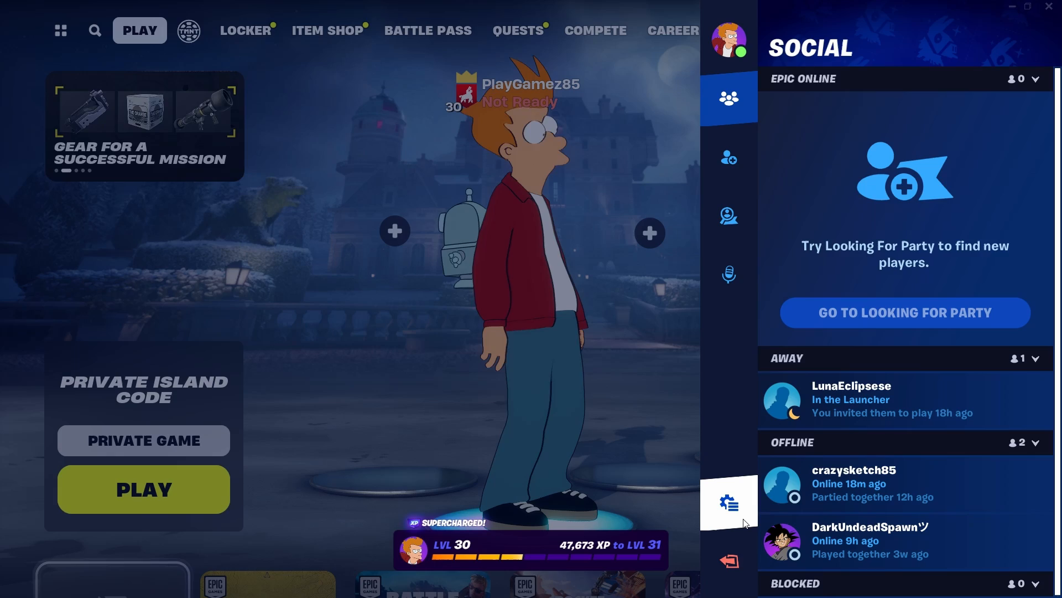
# Choose CLOSE FORTNITE, then Exit the launcher from its tray icon
pyautogui.click(728, 559)
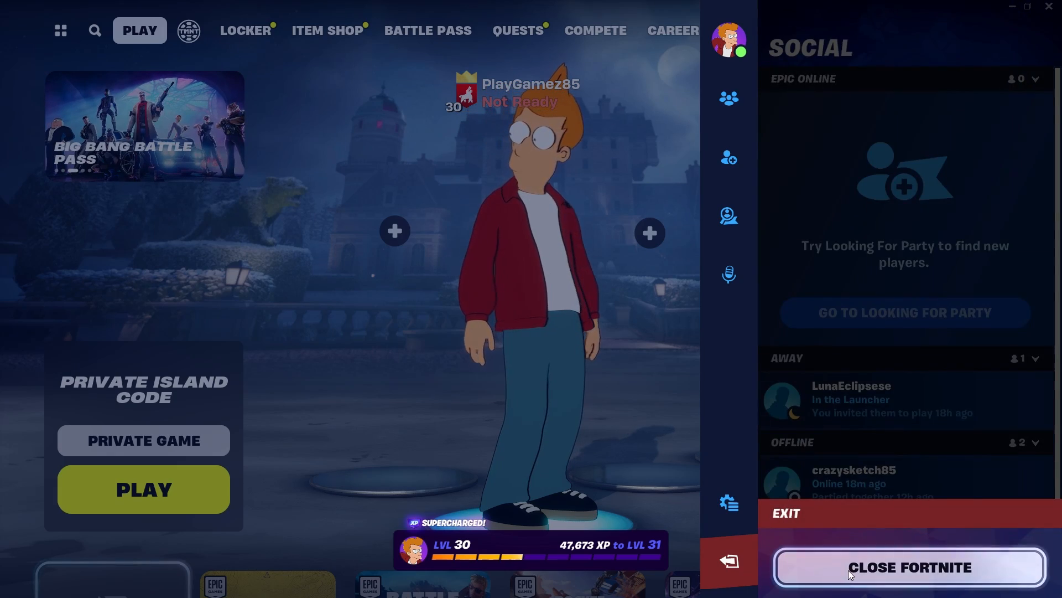
pyautogui.click(911, 567)
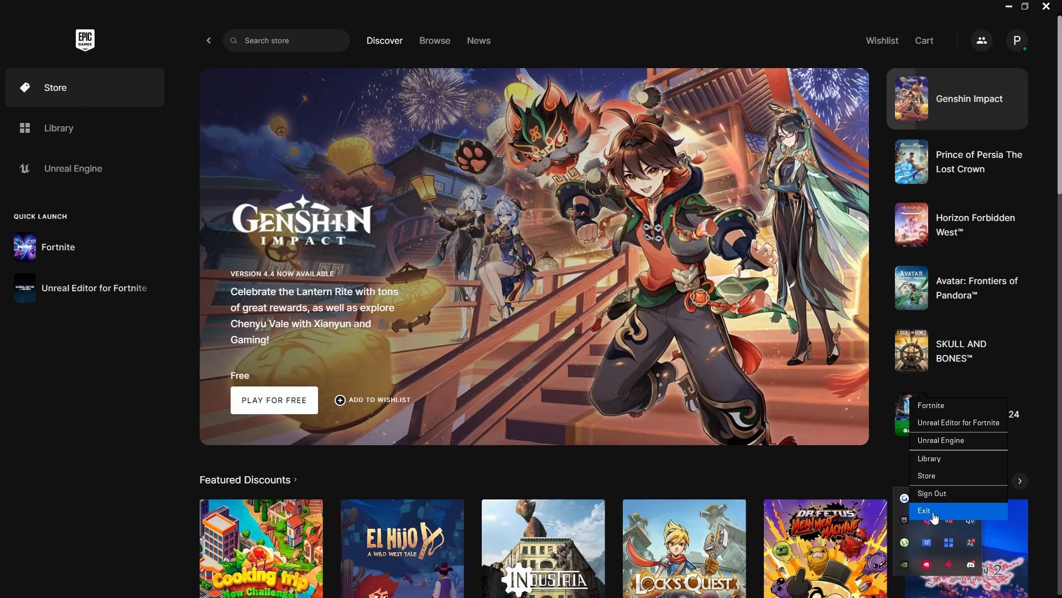
pyautogui.click(924, 510)
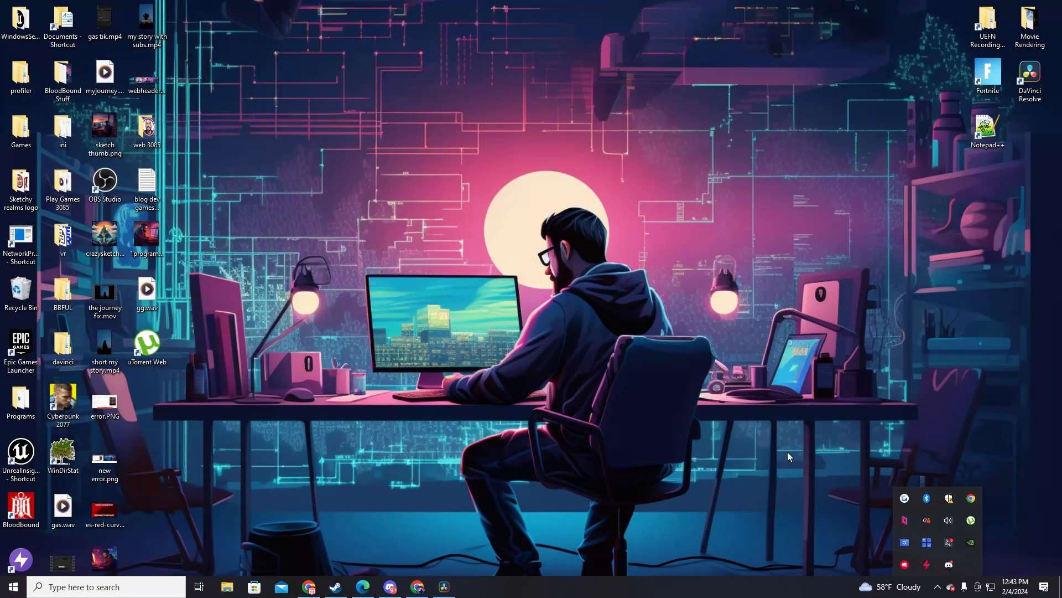